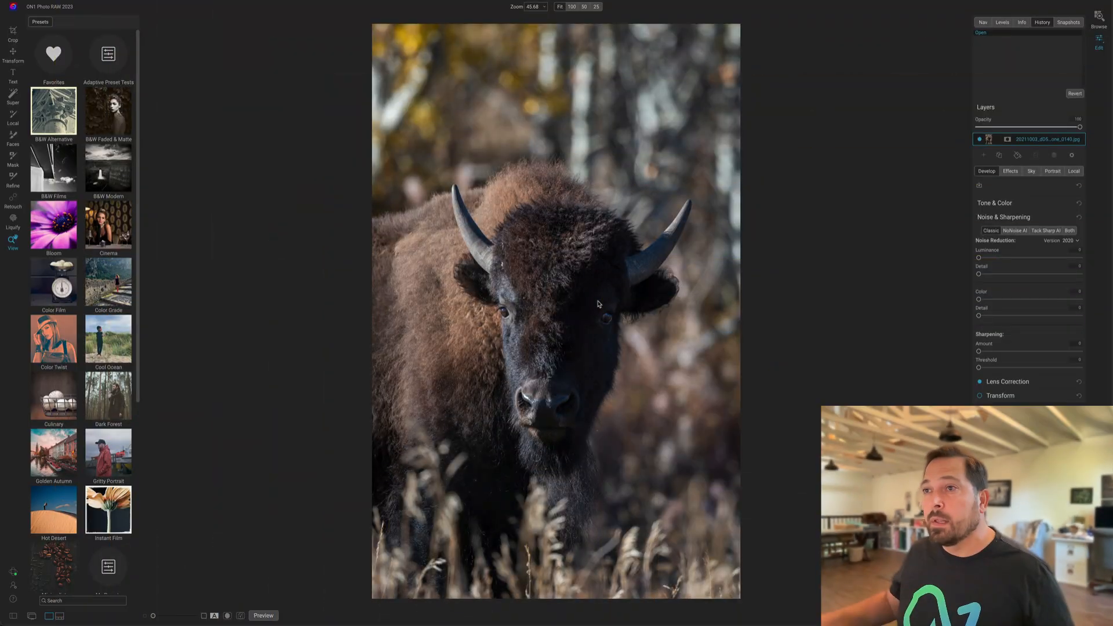
mouse_move(206, 123)
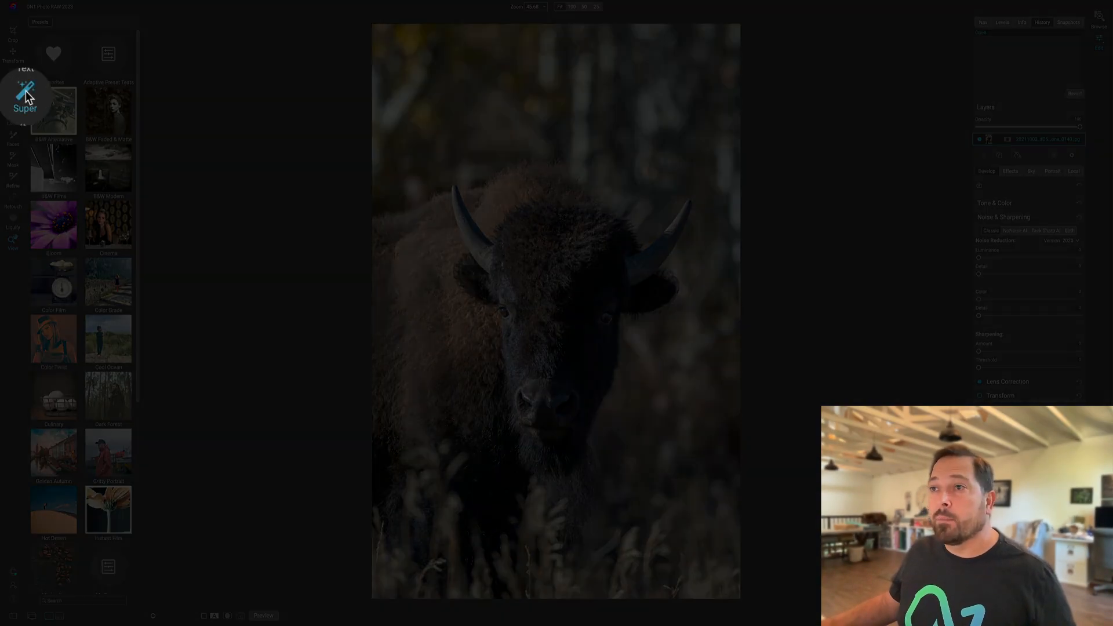
Step: Select the blurred background around the bison with Super Select AI, dismissing the adjustment menu
click(12, 98)
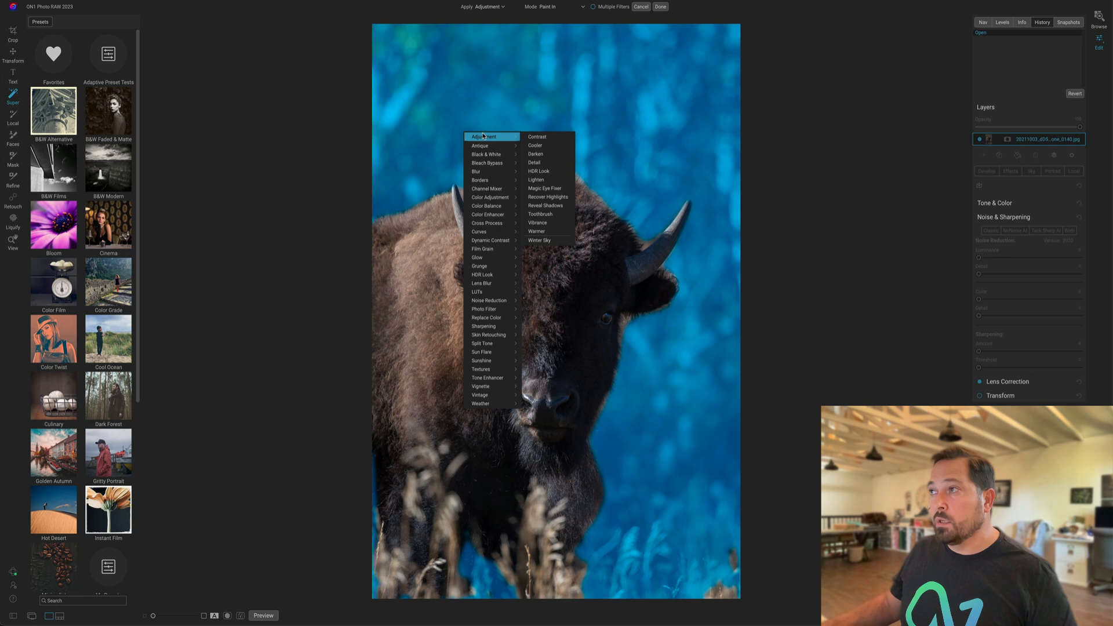
click(485, 7)
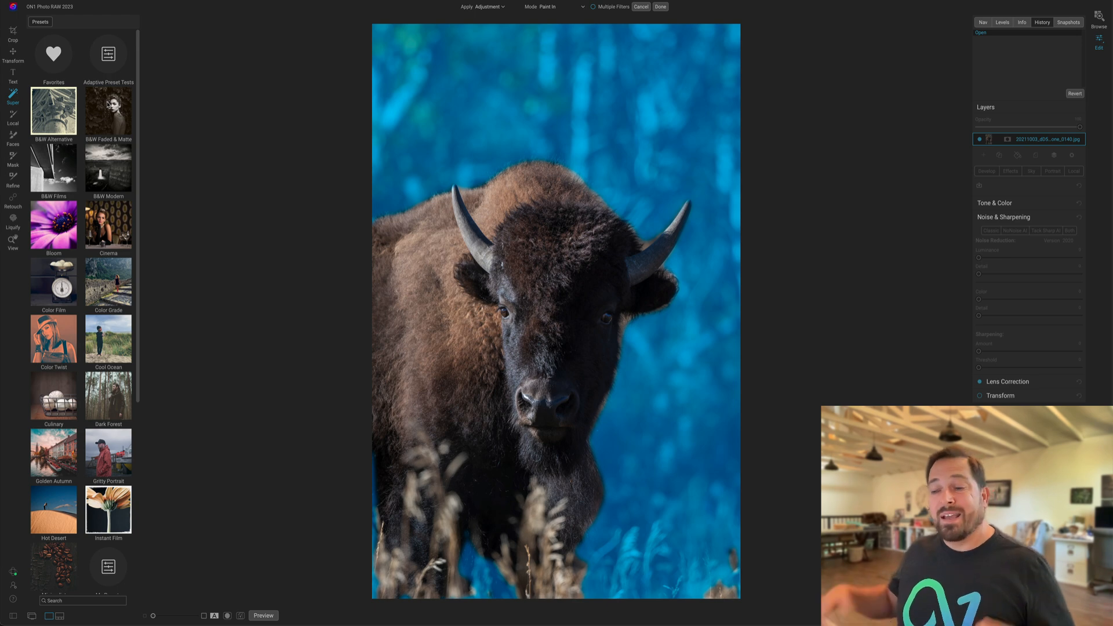
Step: Open the Sun Glow preset collection from the Presets panel and pick SG9
scroll(down, 3)
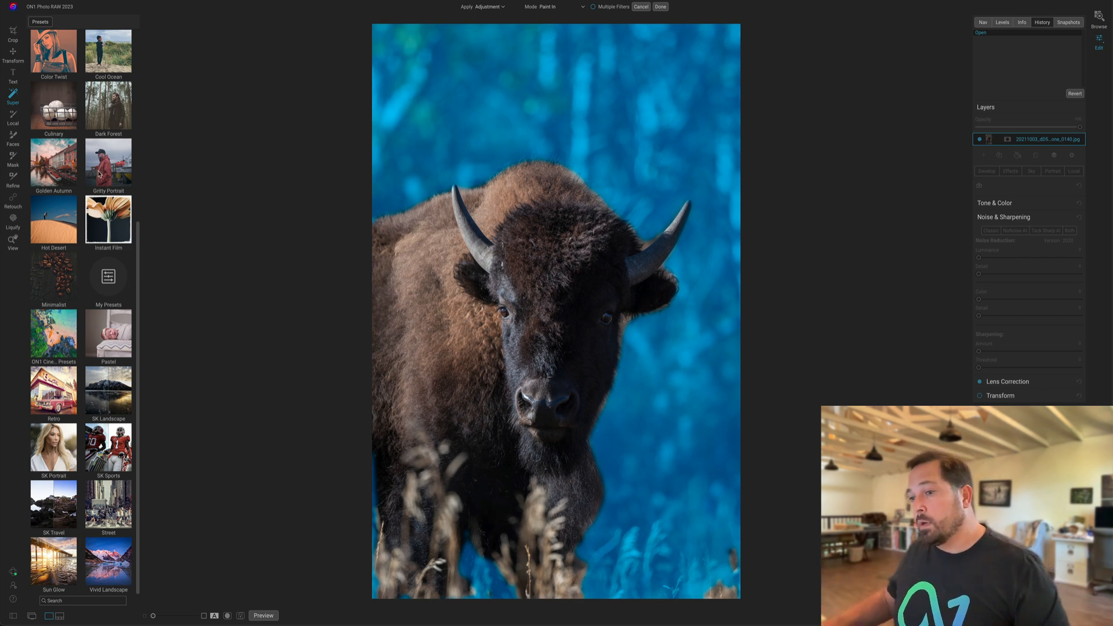
click(53, 563)
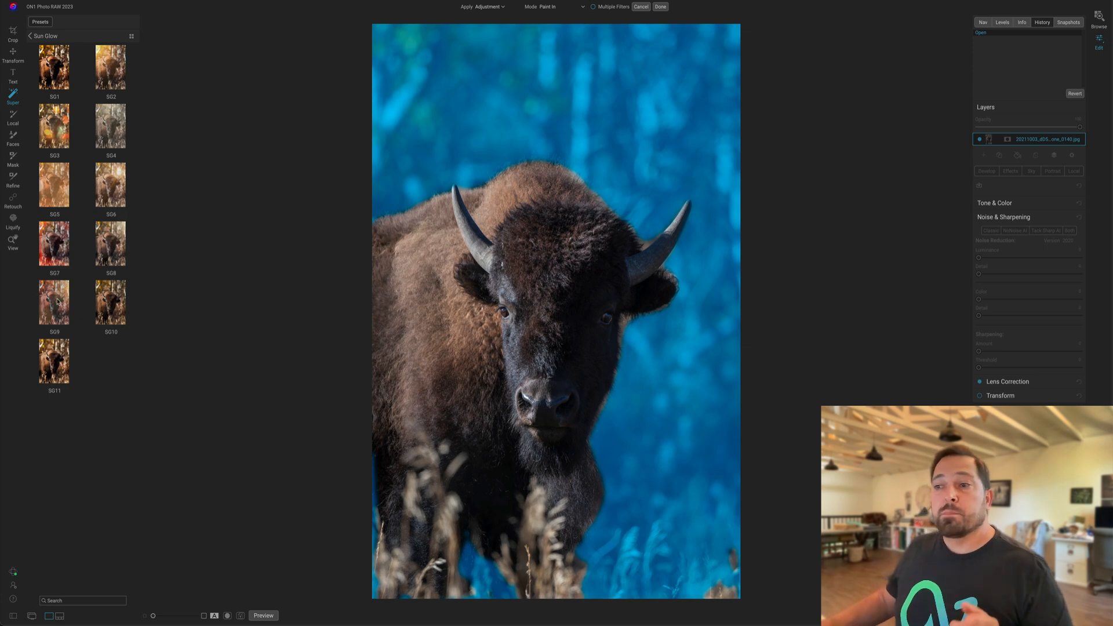
click(54, 303)
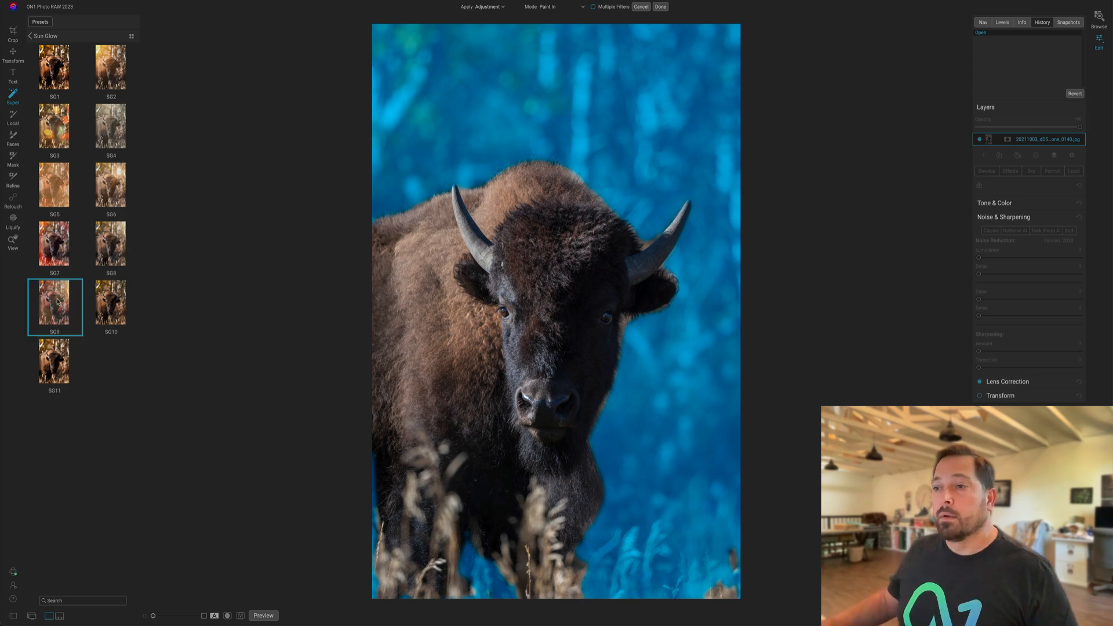
Step: Apply the SG9 Sun Glow preset and drag its Fade slider to set strength
click(54, 307)
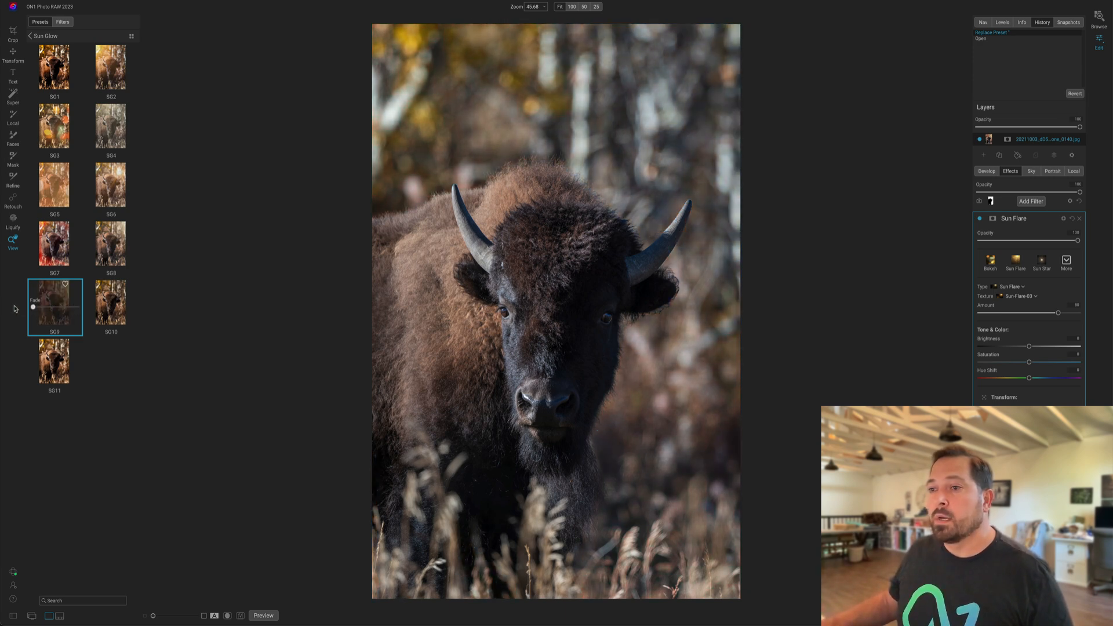
drag(32, 306, 77, 306)
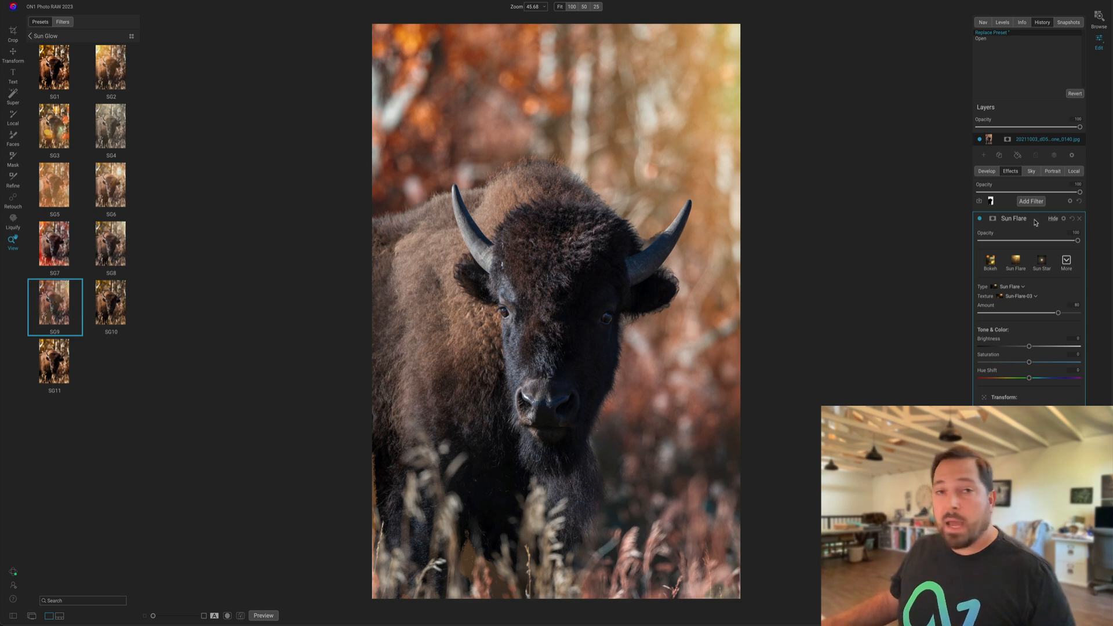
Step: Collapse the Sun Flare, Curves, Dynamic Contrast and Channel Mixer filter panels
click(992, 218)
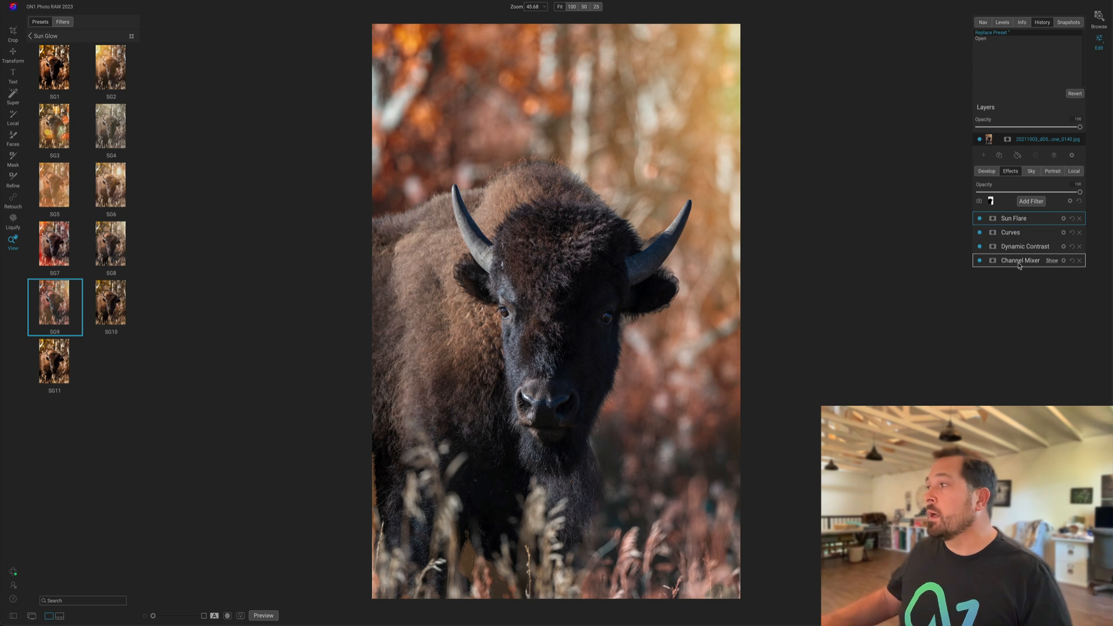
mouse_move(1022, 220)
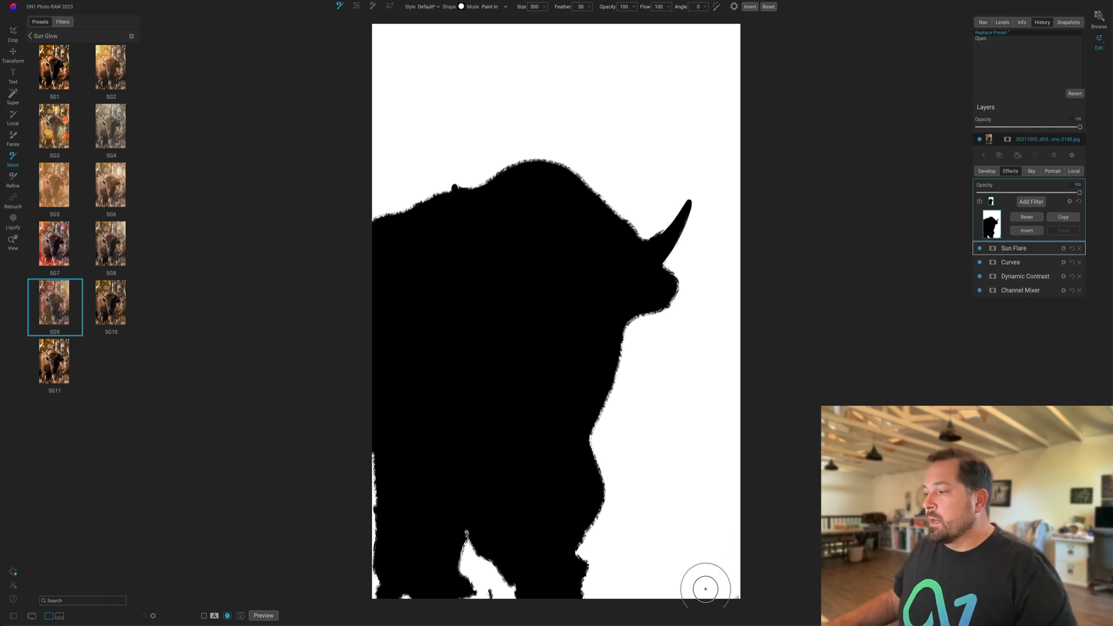
Step: Paint out the white mask gaps between the bison's legs and at bottom left
drag(705, 588, 475, 543)
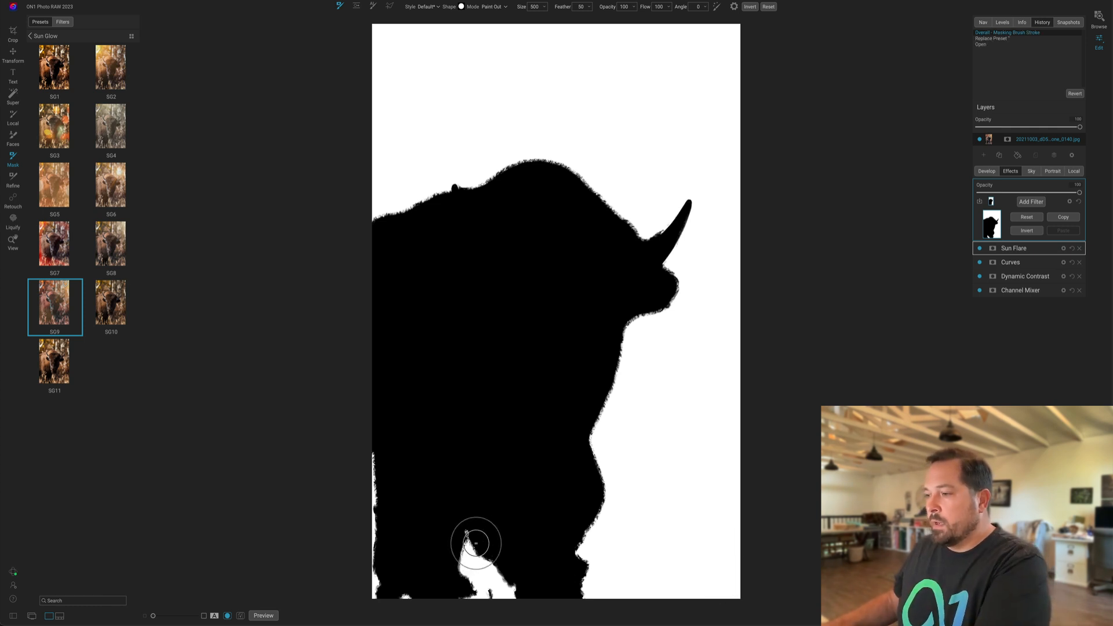
drag(475, 543, 389, 495)
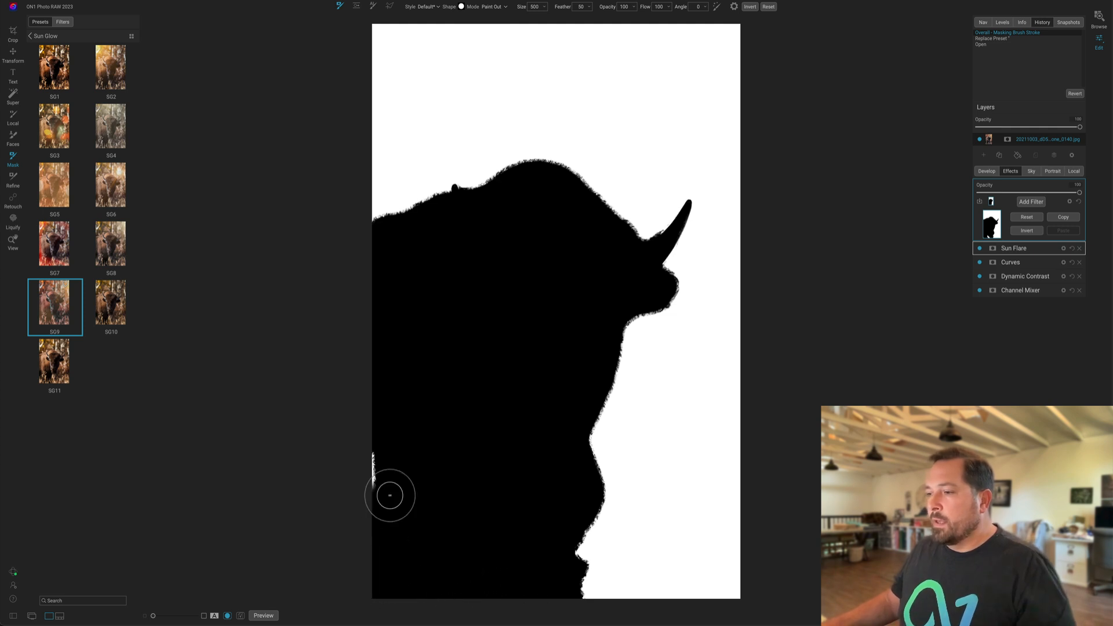